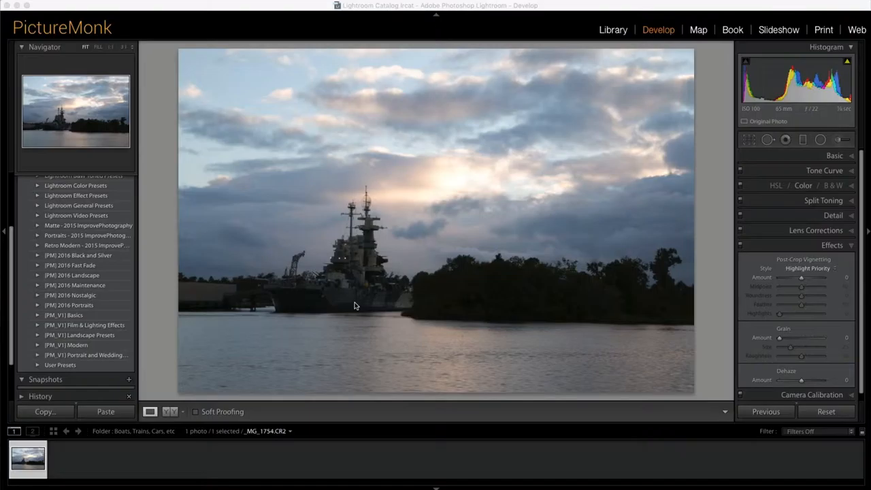
mouse_move(392, 335)
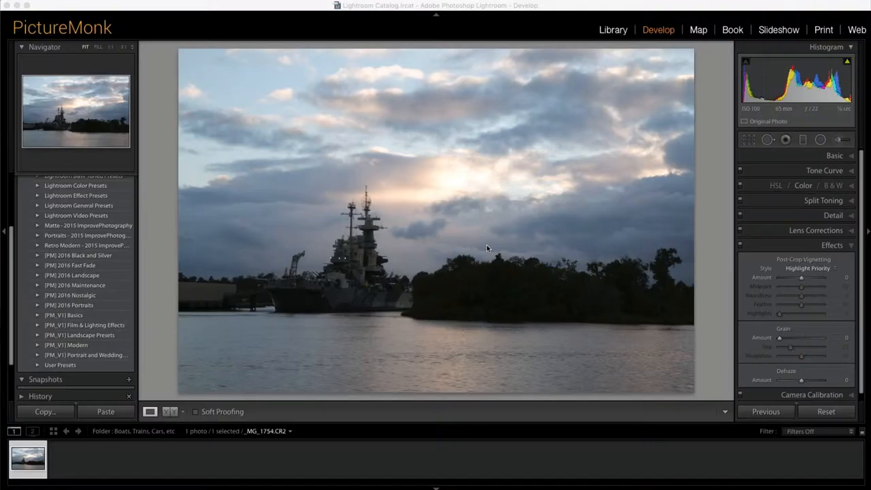
Expand the Basic panel to reach the tone and colour controls
left_click(834, 155)
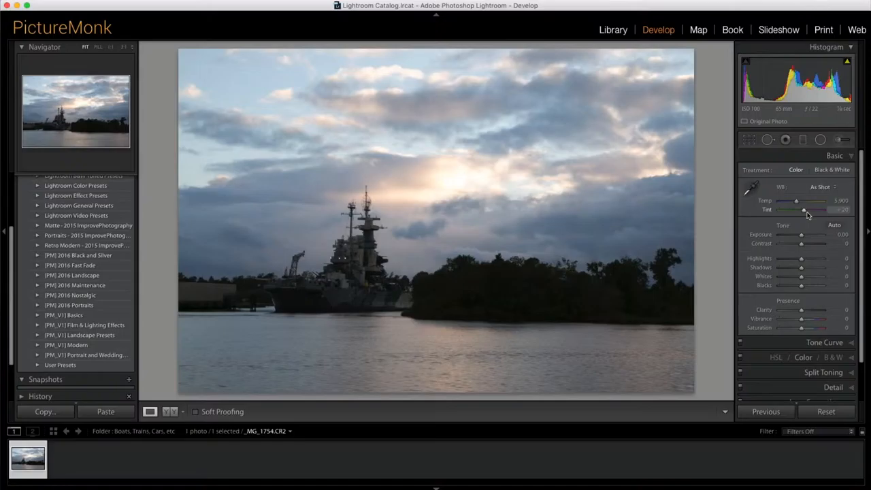
Raise Shadows to +54, lower Highlights to -26 and warm the Temp for a pinker sky
left_click_drag(802, 267, 815, 267)
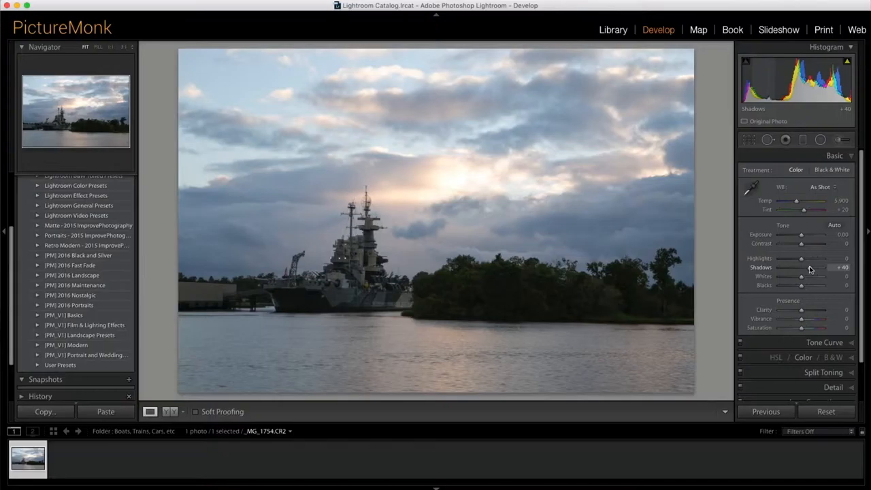
left_click_drag(802, 258, 793, 259)
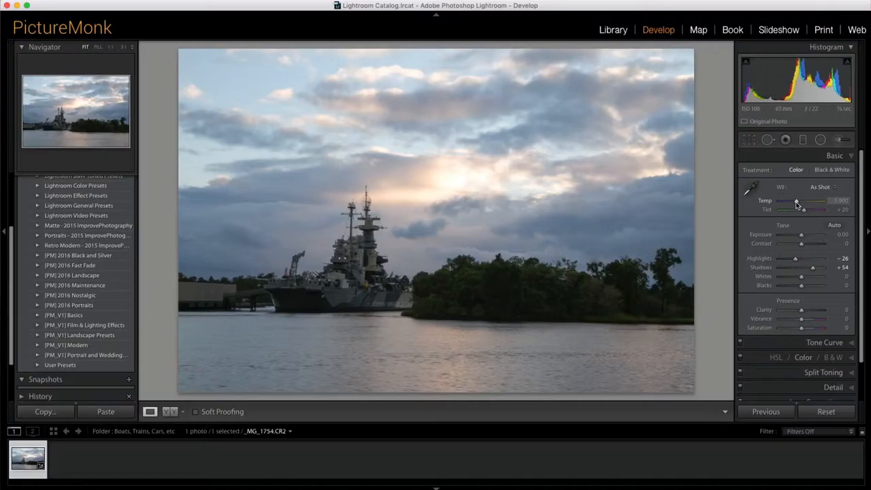
left_click_drag(796, 200, 817, 200)
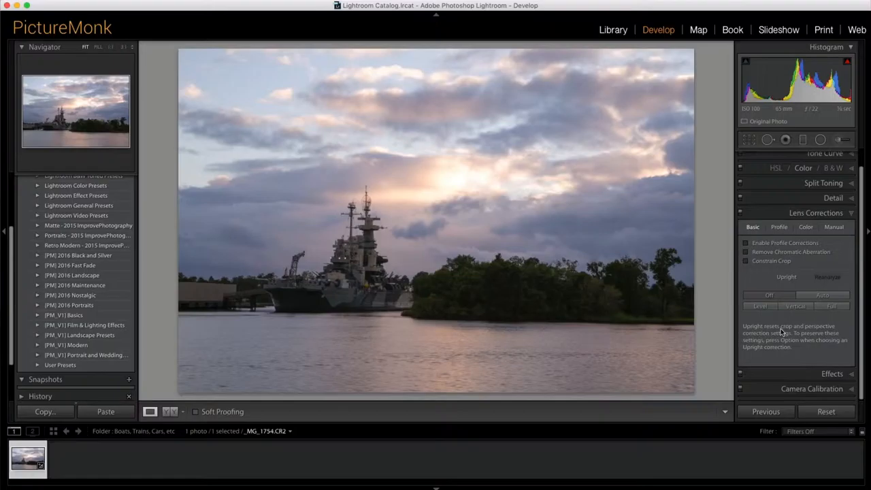
Enable Profile Corrections and Remove Chromatic Aberration, then move to the Manual transform controls
left_click(746, 243)
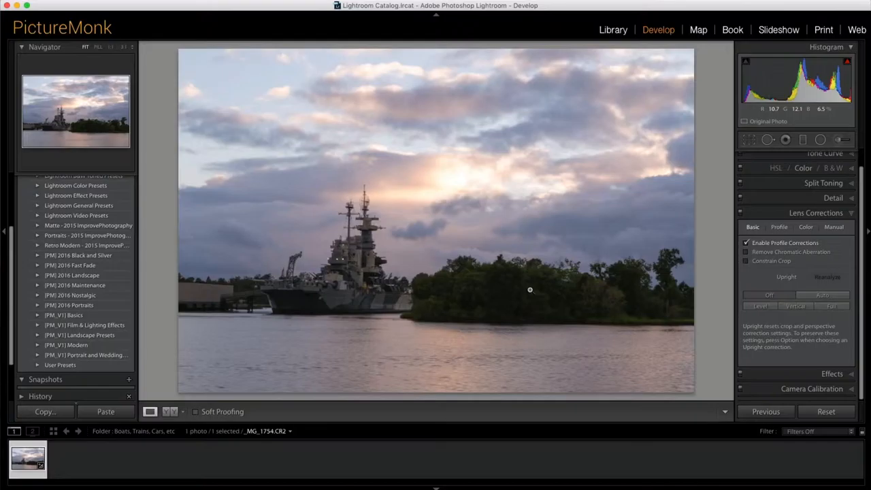
left_click(746, 252)
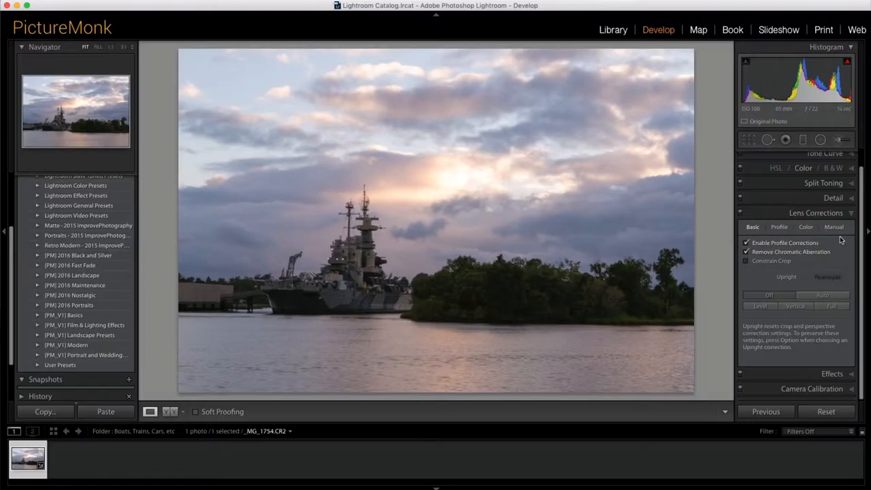
left_click(833, 226)
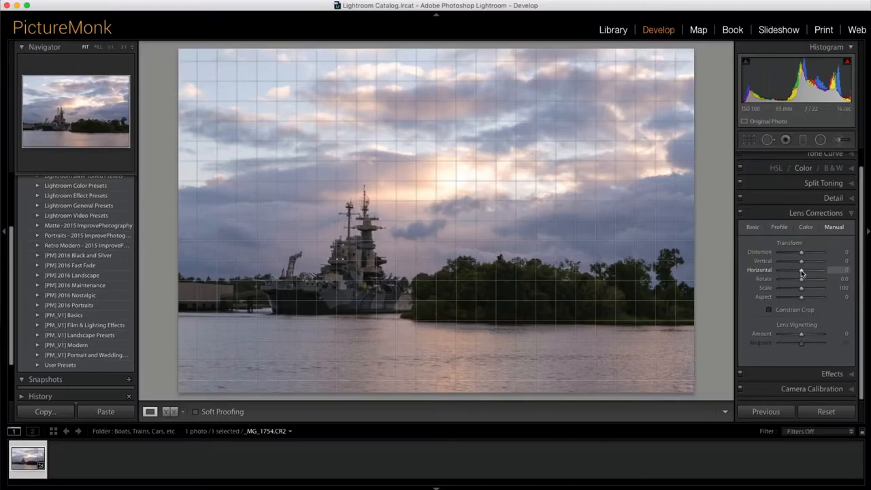
Set Rotate to -1.2 to level the horizon, leaving blank corners
left_click_drag(803, 280, 795, 279)
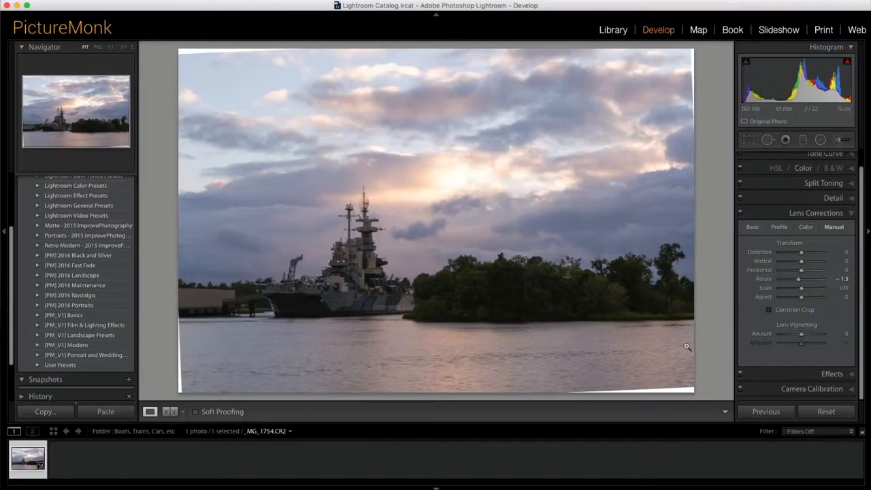
mouse_move(335, 269)
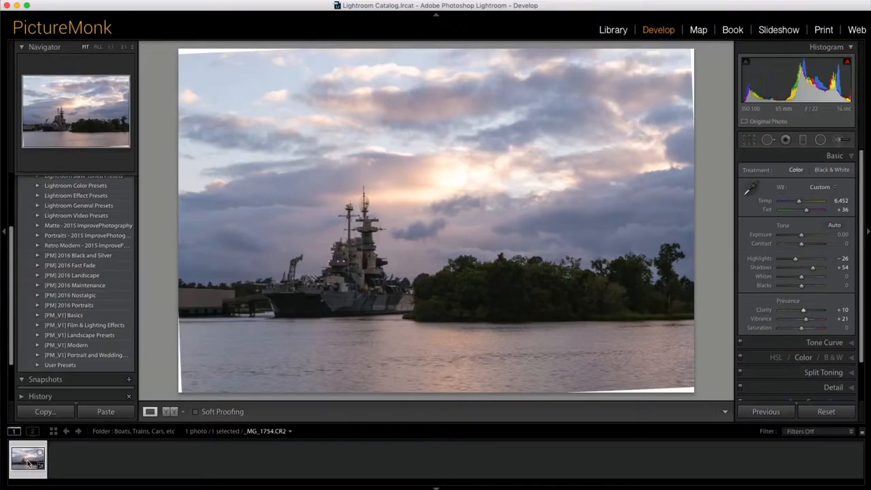
mouse_move(198, 297)
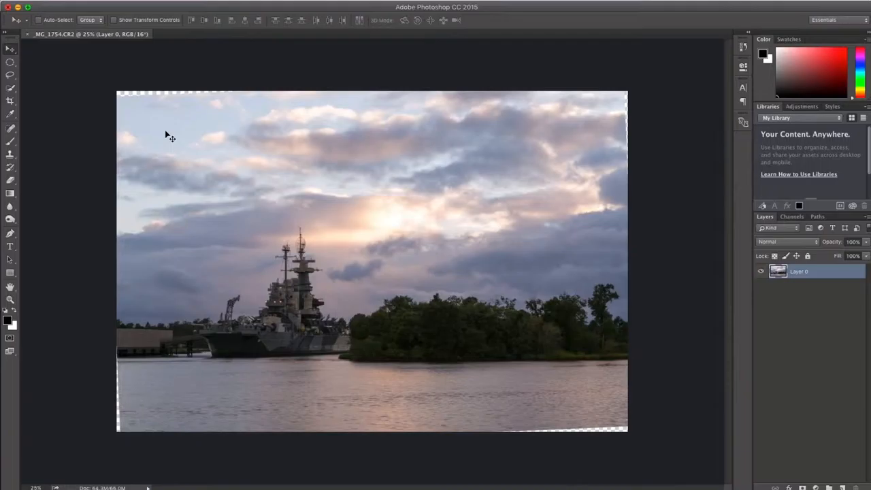
Clone sky texture onto Layer 1 with Current & Below to fill the white corners
left_click(11, 154)
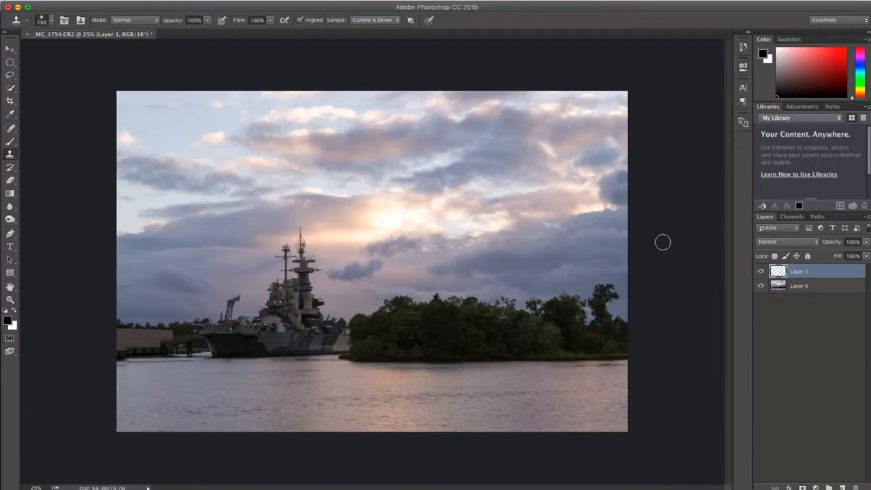
mouse_move(485, 241)
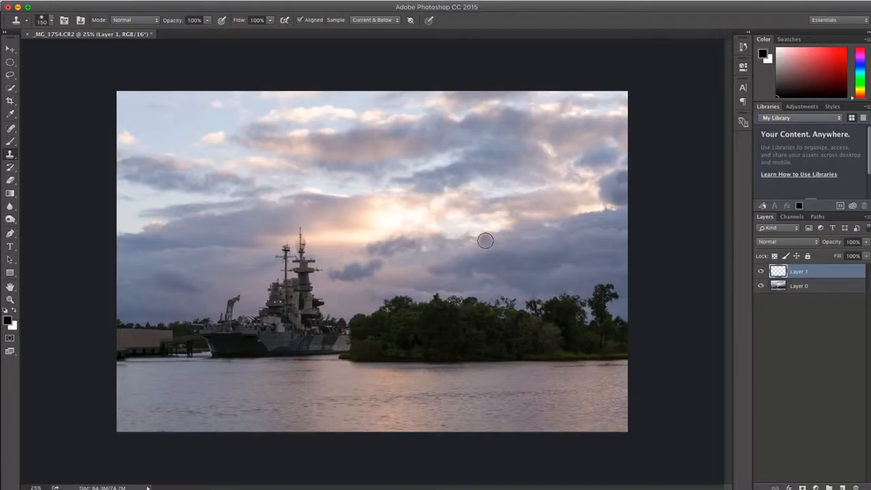
left_click(801, 286)
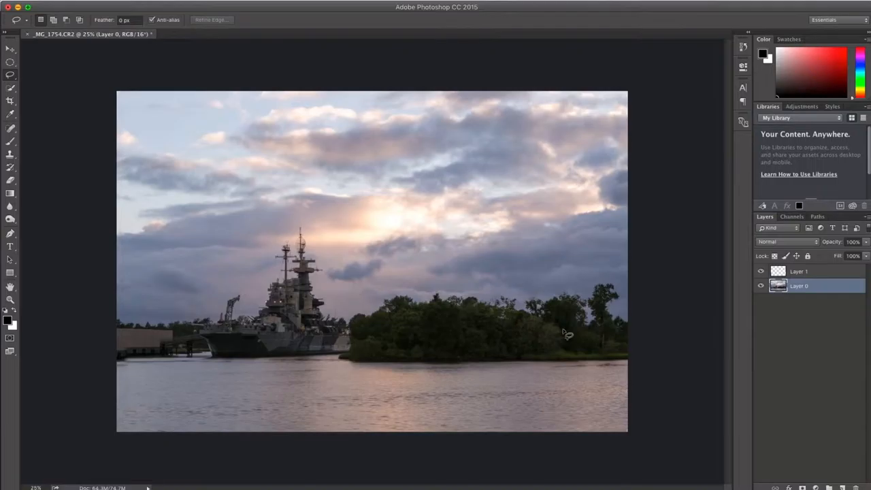
Lasso the tree line on Layer 0 to copy it over the museum buildings
left_click_drag(354, 256, 565, 248)
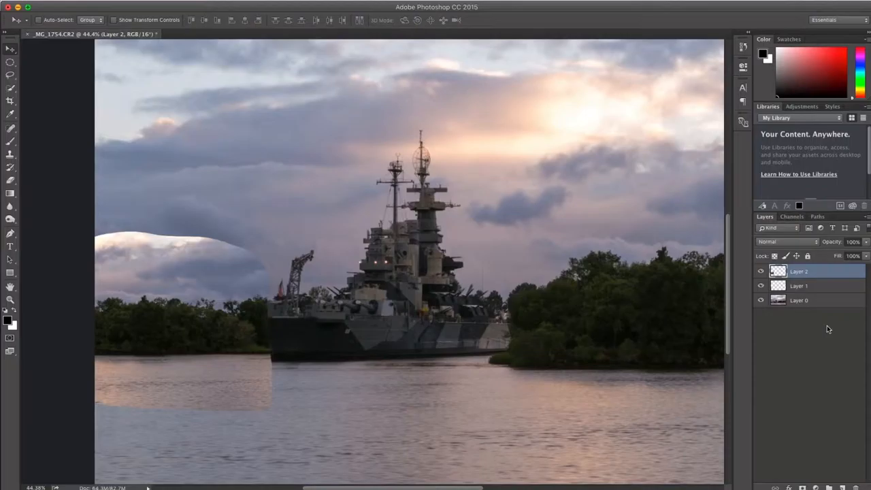
Mask the copied tree layer and paint black to hide its hard edge near the bow
left_click(809, 487)
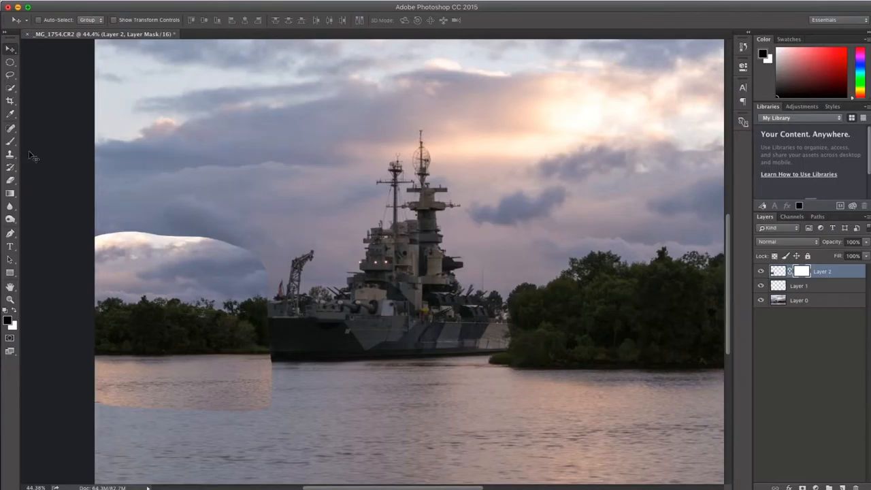
left_click(10, 140)
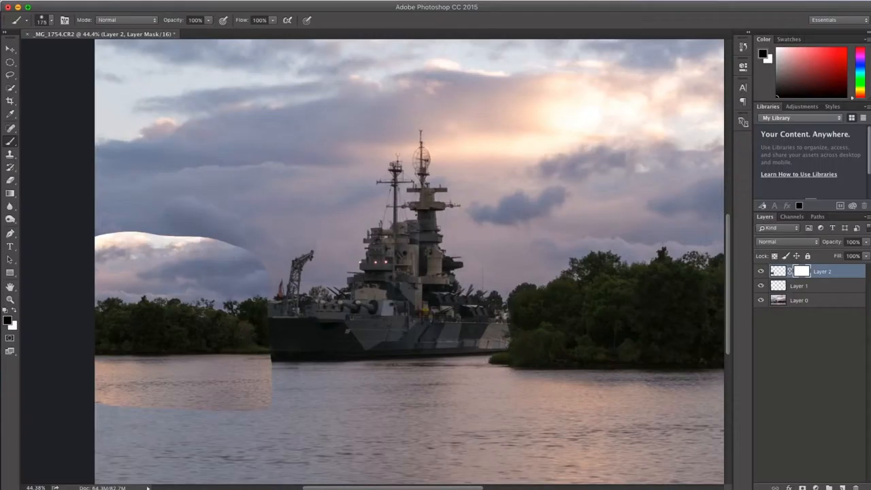
left_click(779, 271)
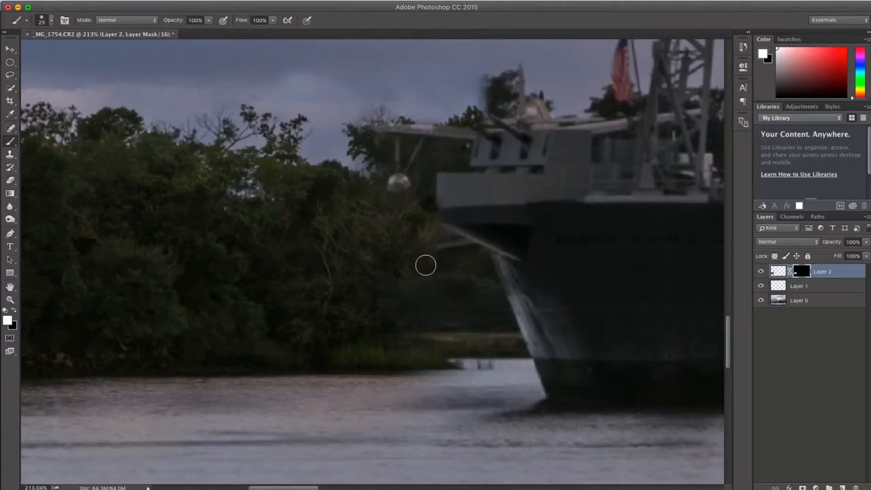
left_click_drag(425, 265, 532, 360)
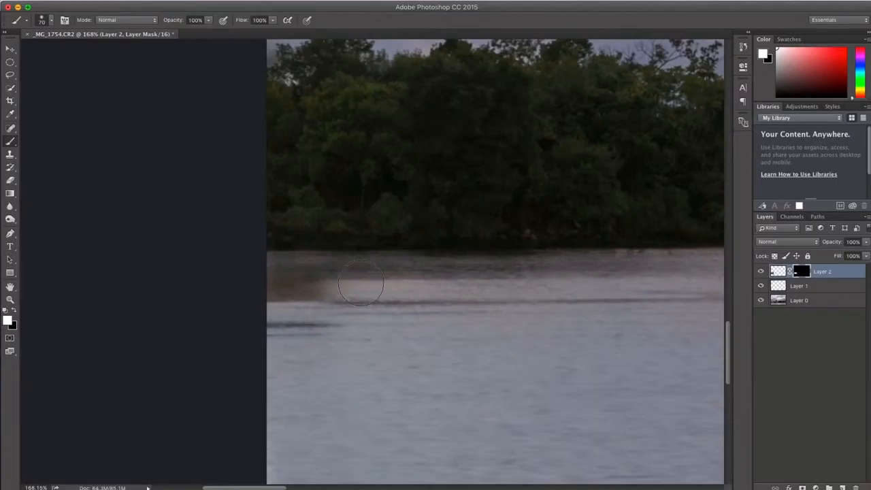
key("ctrl+0")
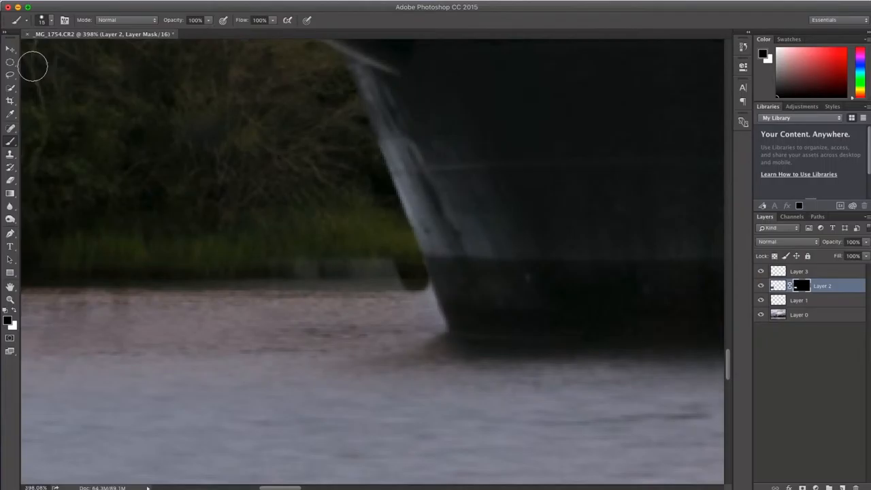
mouse_move(392, 310)
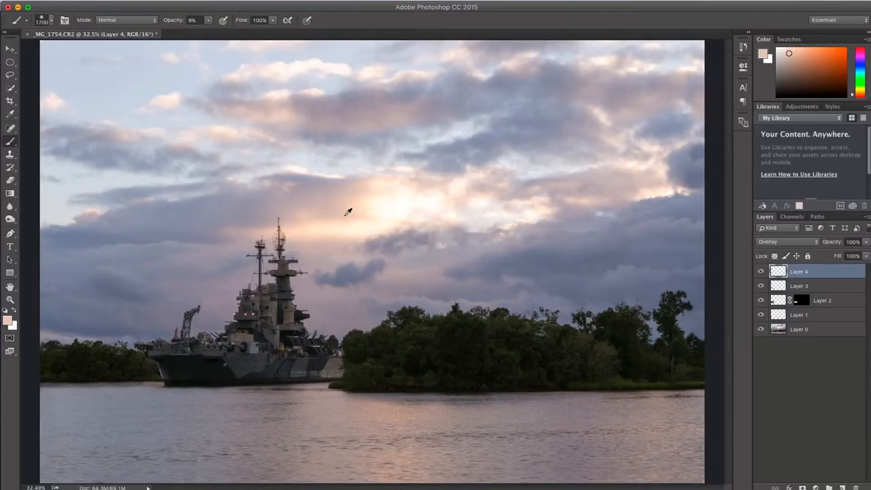
mouse_move(462, 207)
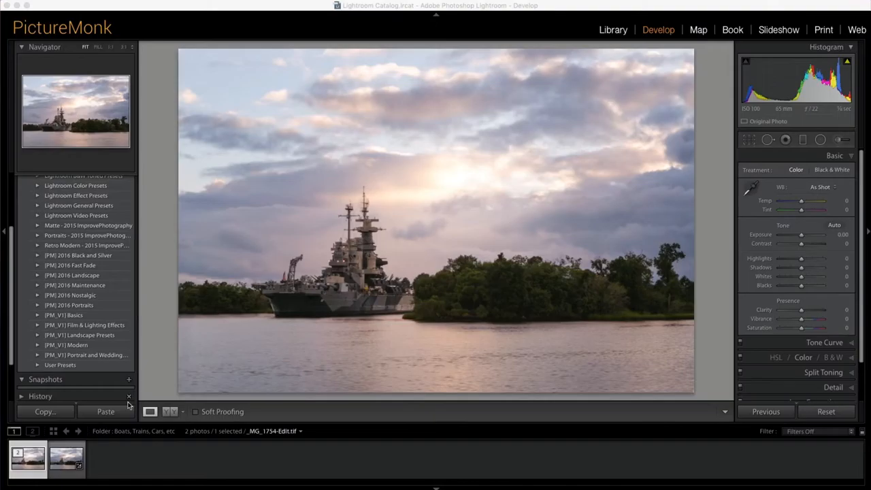
mouse_move(545, 296)
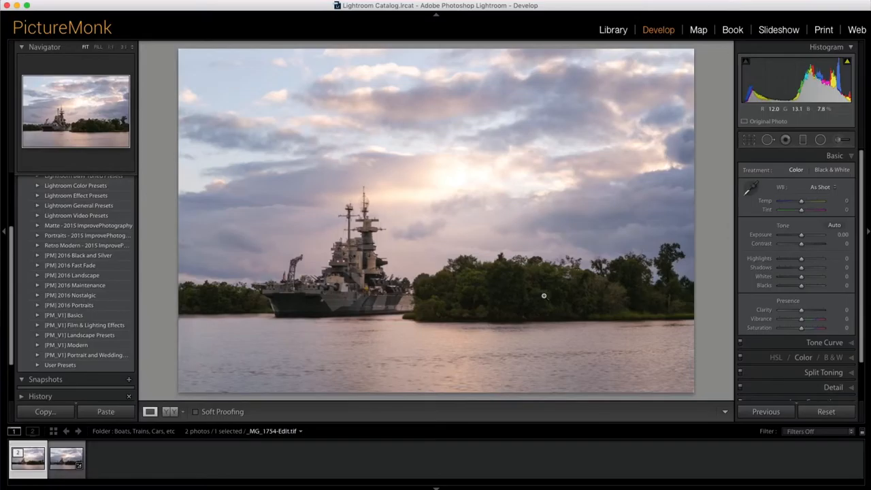
Boost Vibrance to about +25 for richer sky and tree colour
left_click_drag(803, 318, 823, 318)
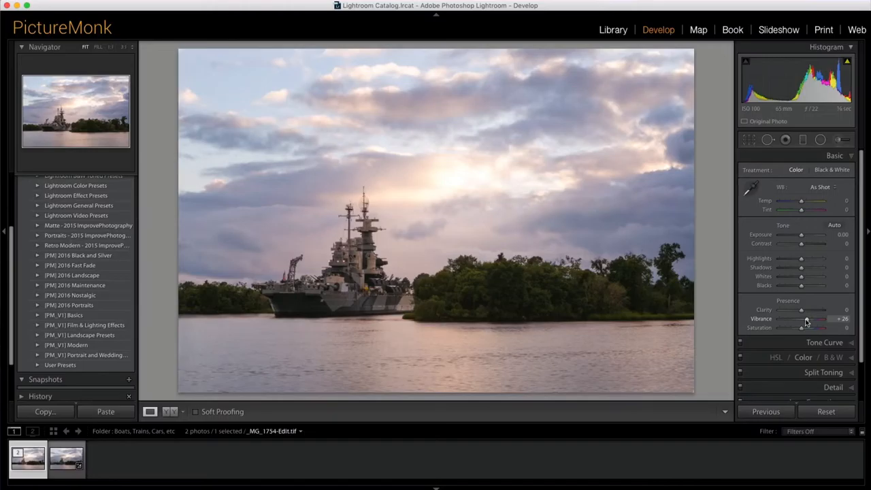
left_click_drag(802, 202, 797, 202)
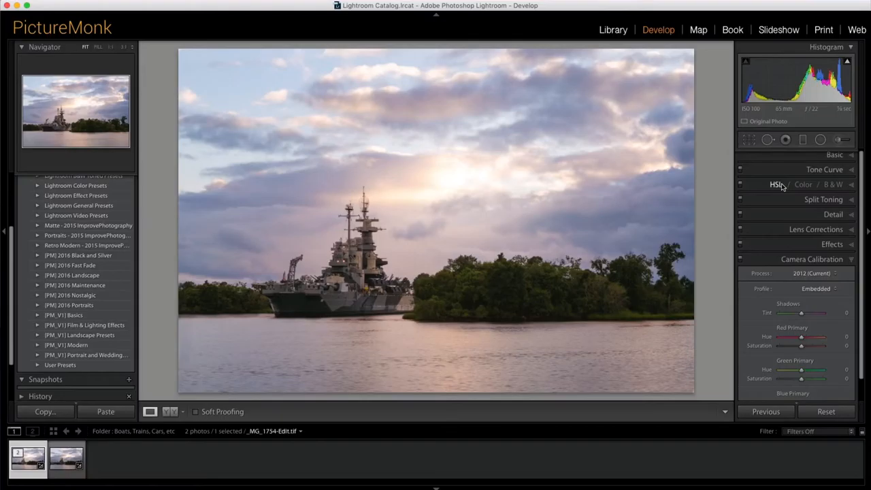
In HSL Hue, shift Orange to -10, Yellow to -20 and Green to about +34
left_click(776, 186)
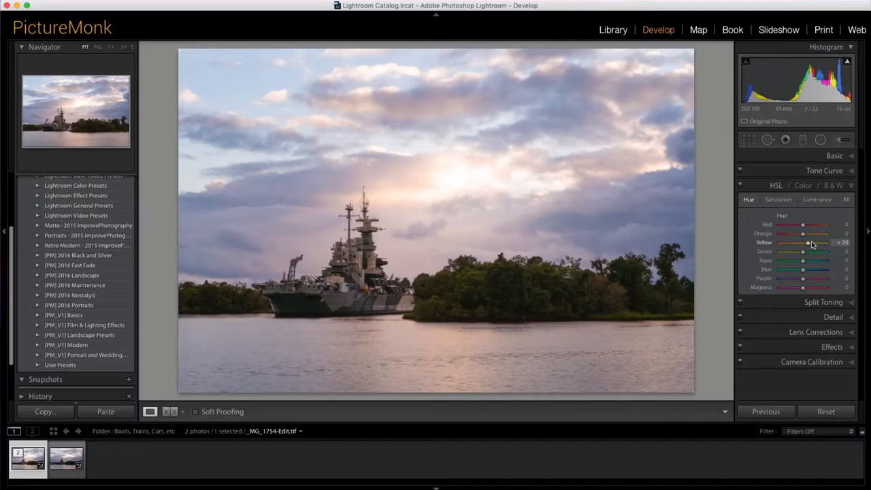
left_click_drag(803, 235, 781, 234)
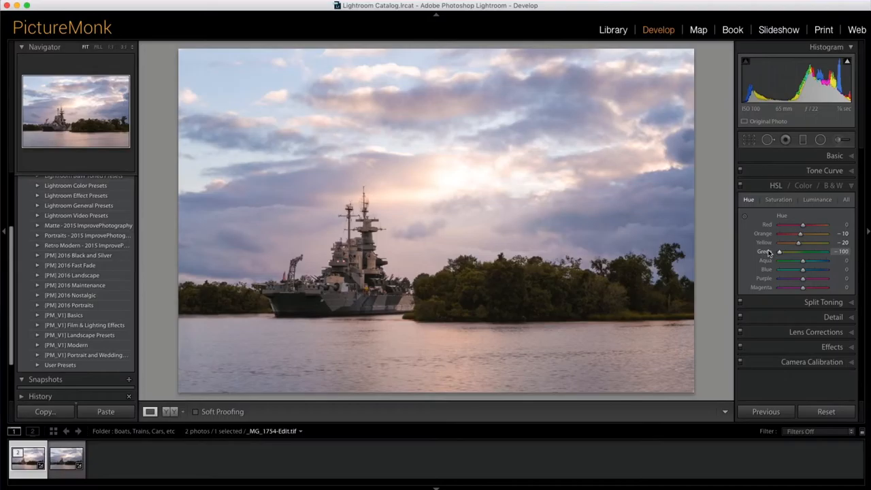
left_click_drag(778, 260, 824, 260)
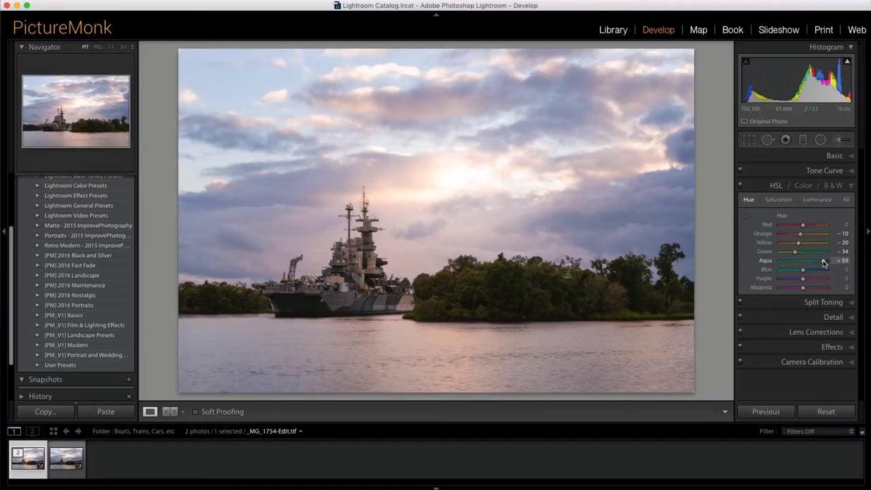
left_click(835, 156)
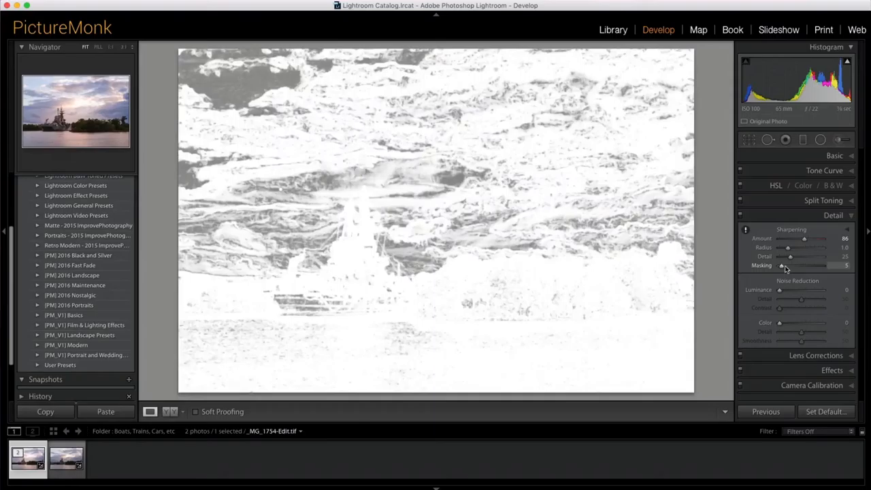
Set the Sharpening Masking with Alt preview so only the ship, treeline and cloud edges sharpen
left_click_drag(783, 265, 828, 266)
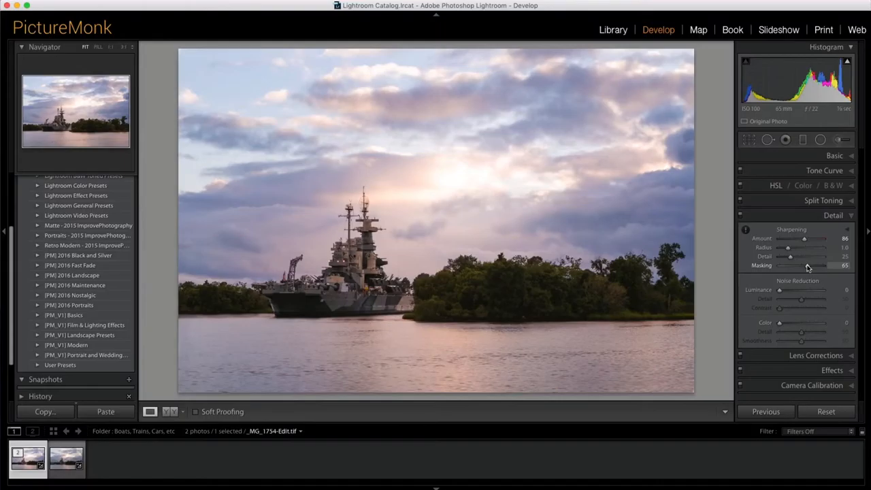
left_click_drag(828, 264, 824, 264)
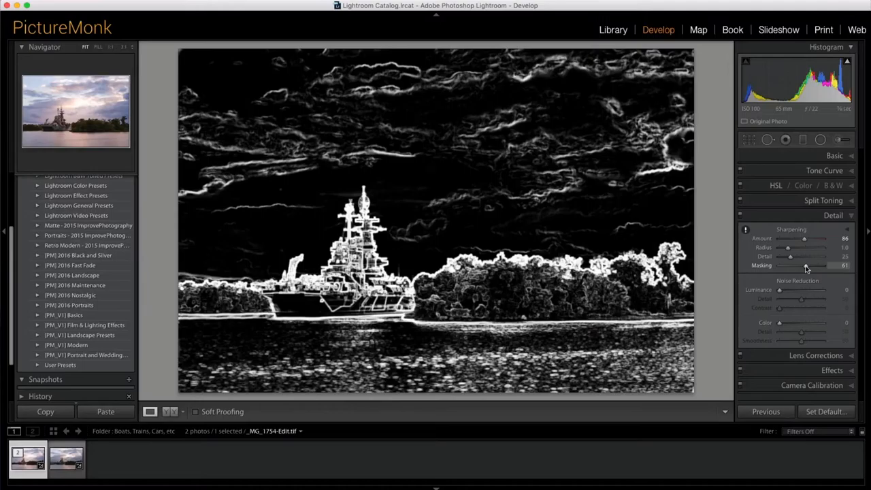
left_click_drag(803, 264, 817, 264)
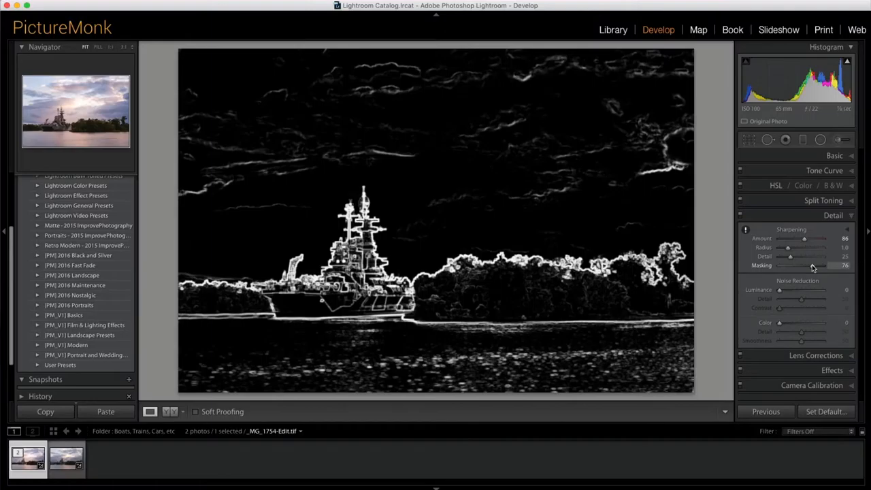
left_click_drag(810, 266, 806, 266)
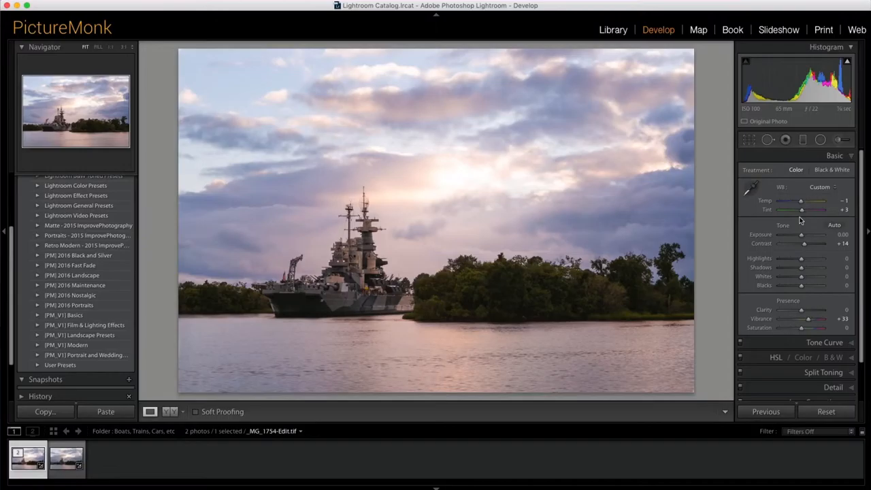
left_click(842, 139)
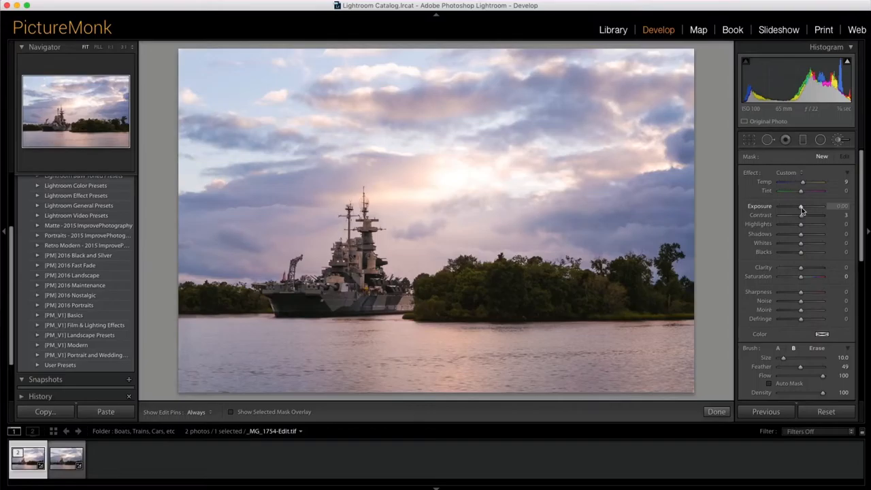
Brush raised exposure over the battleship, then add clarity and tweak highlights in the painted area
left_click_drag(801, 206, 806, 205)
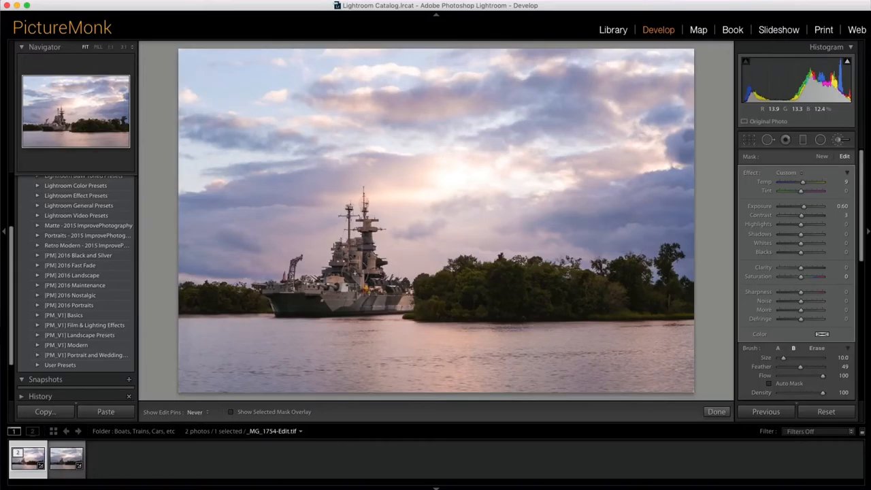
left_click_drag(792, 223, 806, 223)
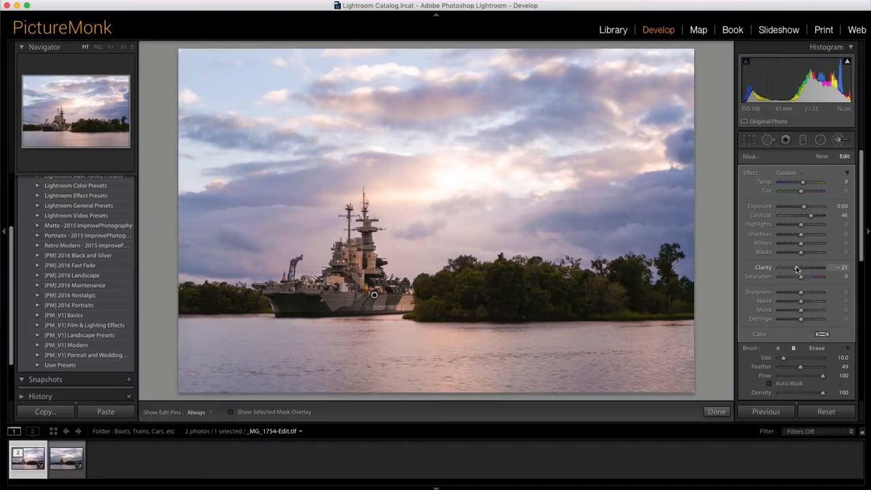
left_click_drag(801, 223, 812, 223)
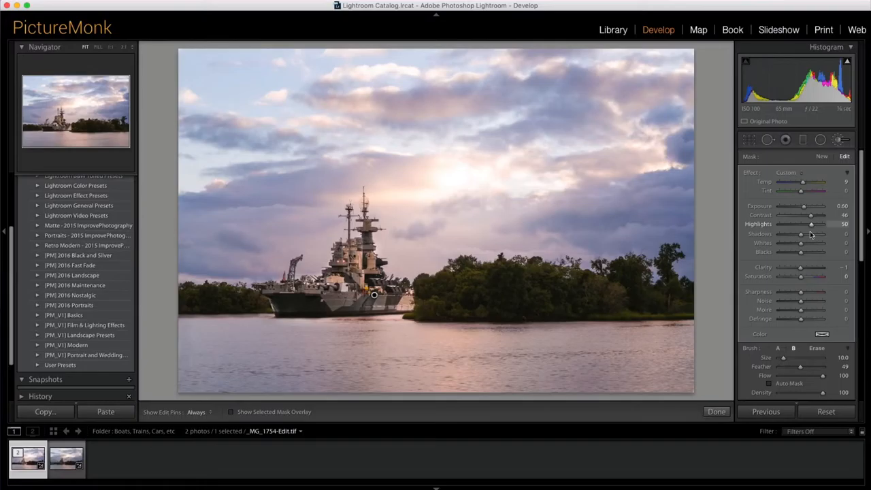
left_click(716, 412)
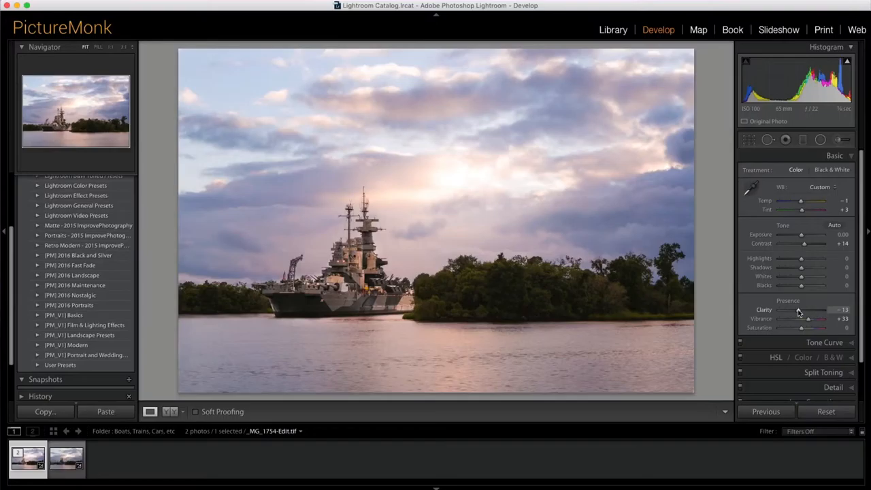
Nudge global Clarity slightly negative and raise Vibrance for richer sunset colours
left_click_drag(802, 310, 811, 311)
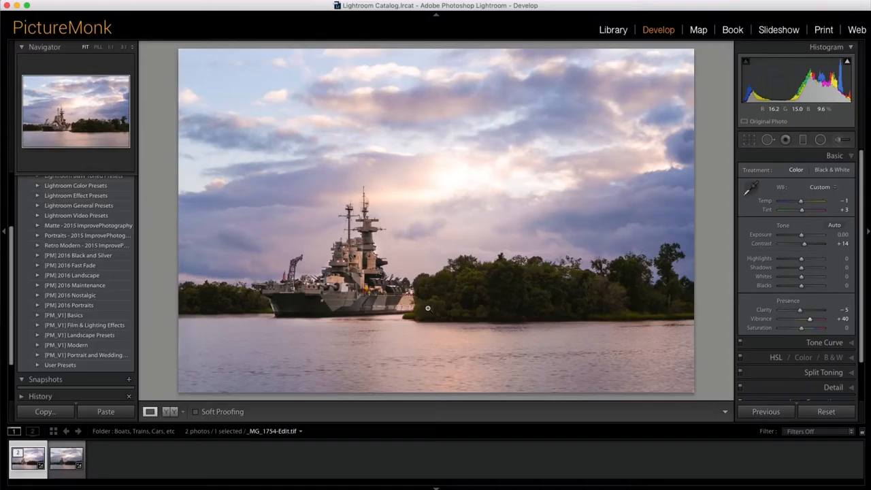
left_click(749, 139)
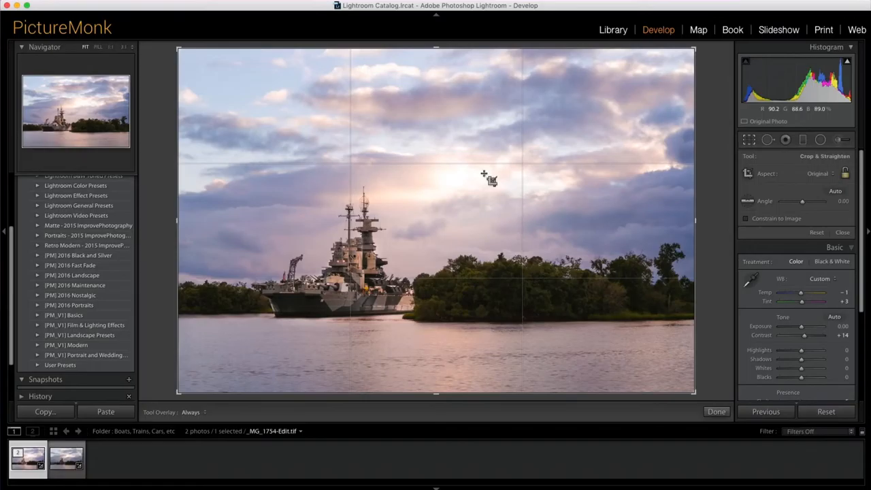
left_click(820, 173)
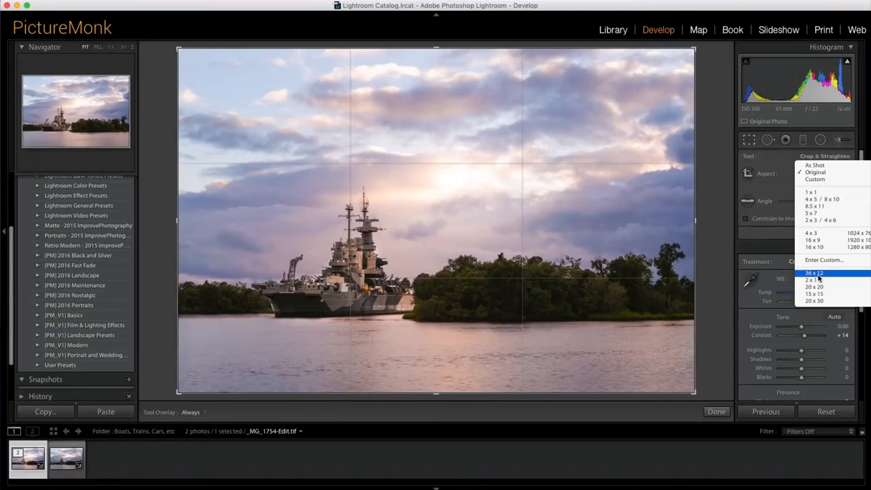
left_click(814, 273)
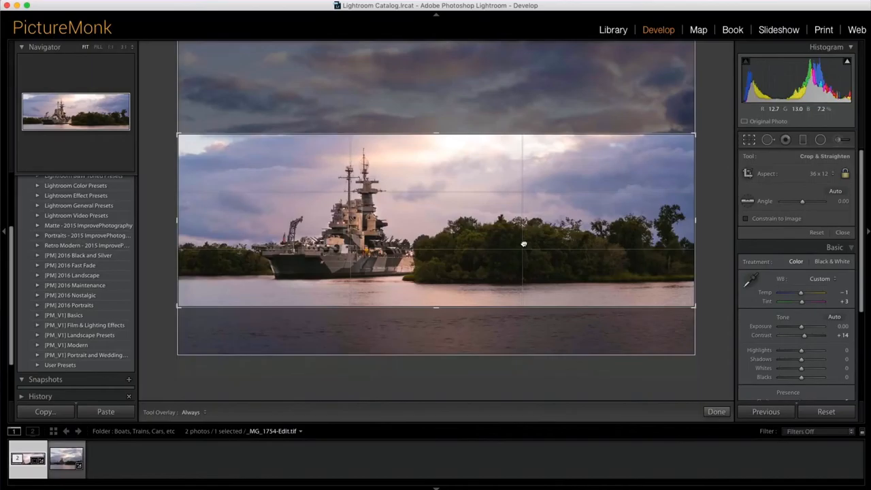
left_click(716, 412)
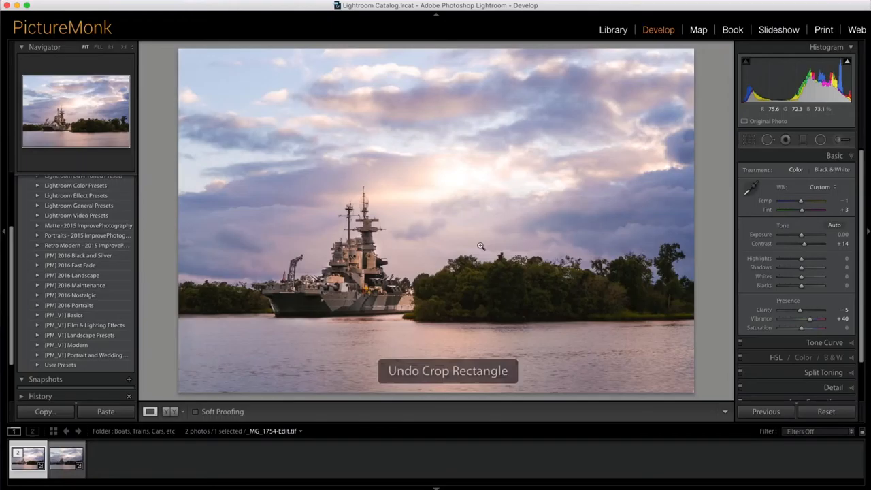
left_click(803, 138)
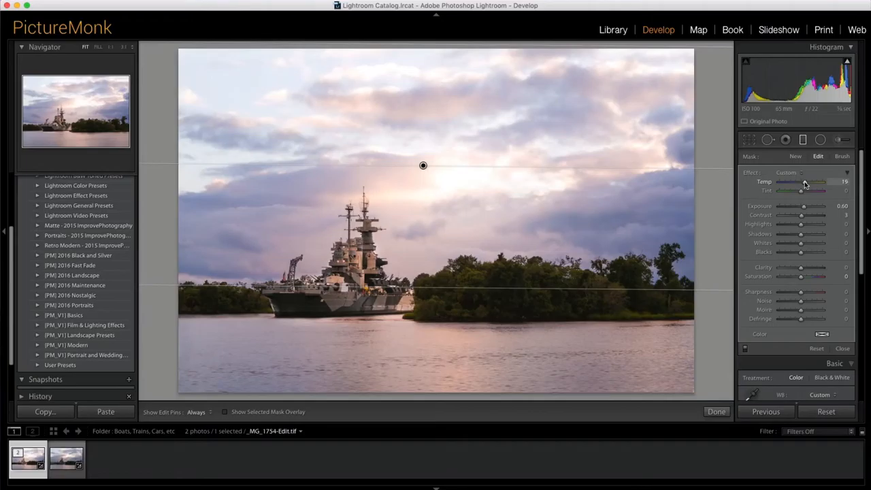
Raise Temp, adjust Contrast, Clarity, Exposure and Tint inside the sky's graduated filter
left_click_drag(801, 191, 824, 191)
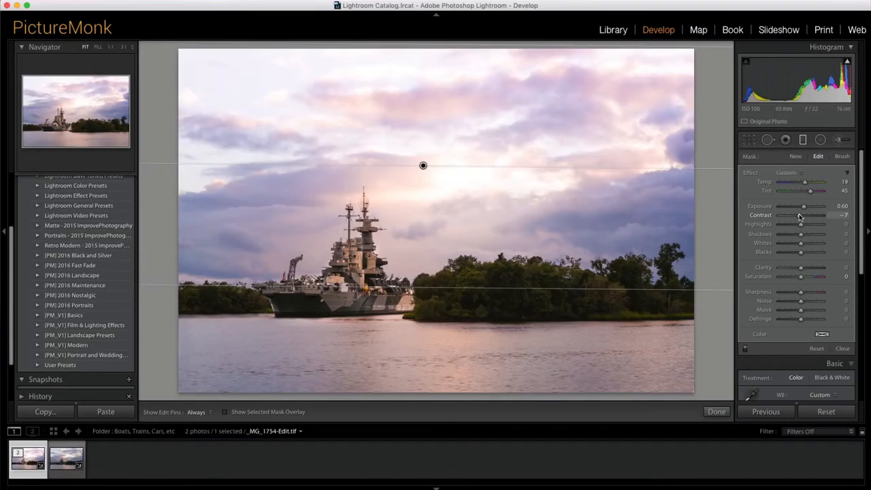
left_click_drag(802, 267, 820, 267)
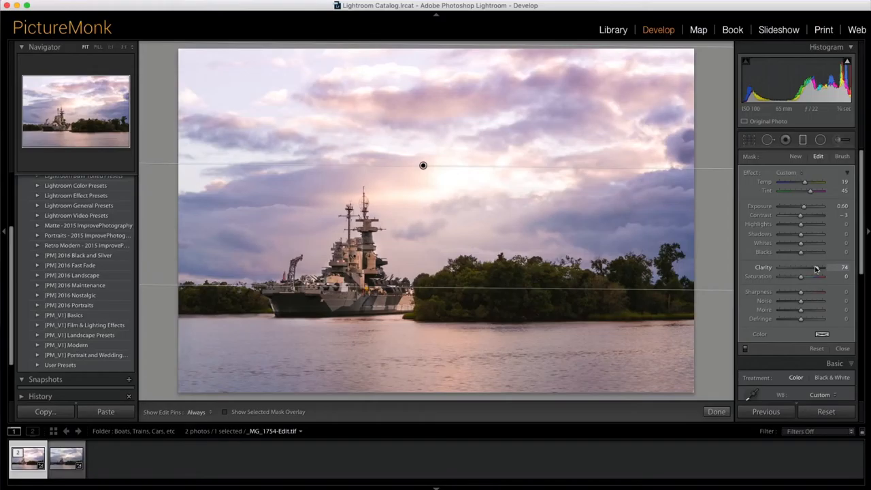
left_click_drag(802, 276, 779, 276)
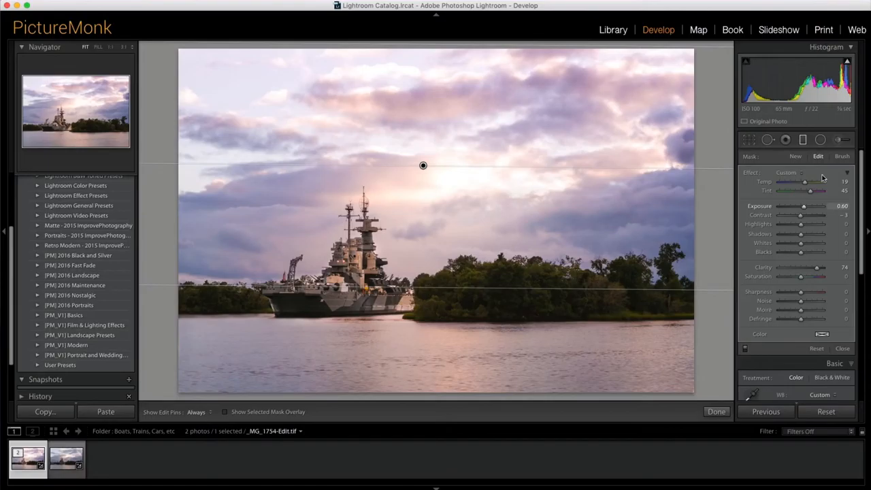
left_click_drag(812, 191, 805, 191)
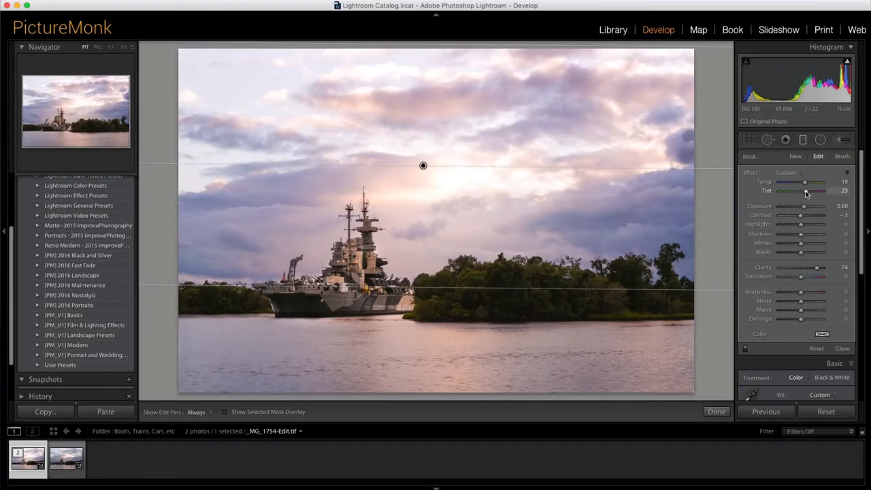
left_click(749, 139)
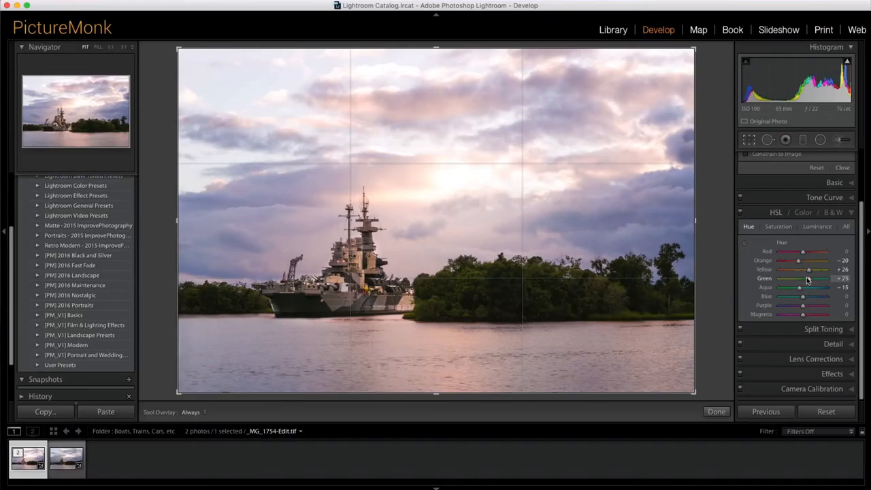
Shift the Green and Orange hue sliders to warm the trees and sunset
left_click_drag(815, 278, 801, 277)
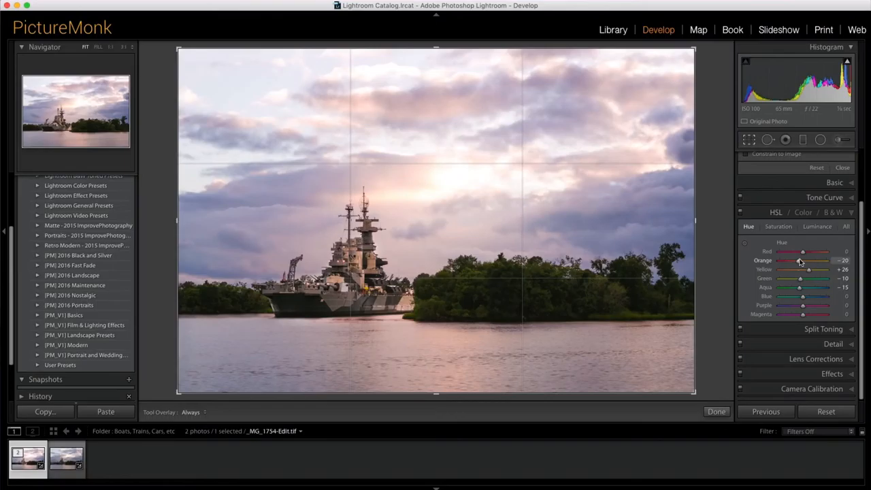
left_click_drag(803, 261, 809, 262)
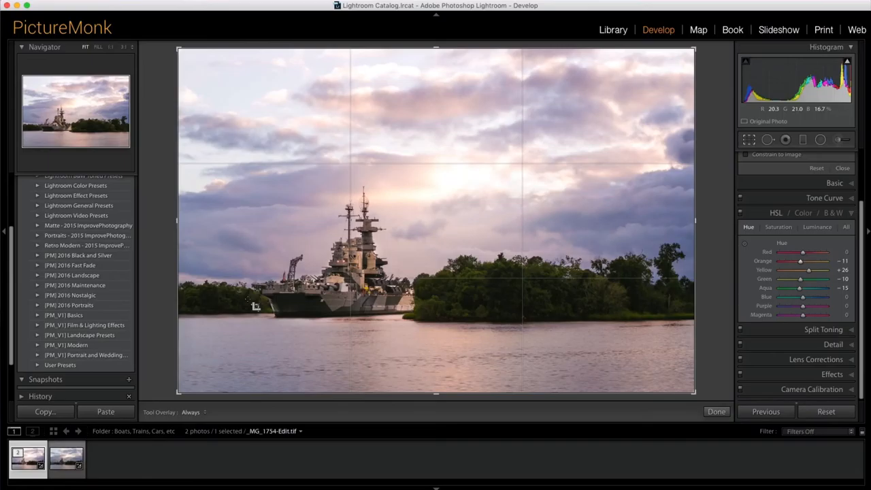
mouse_move(229, 308)
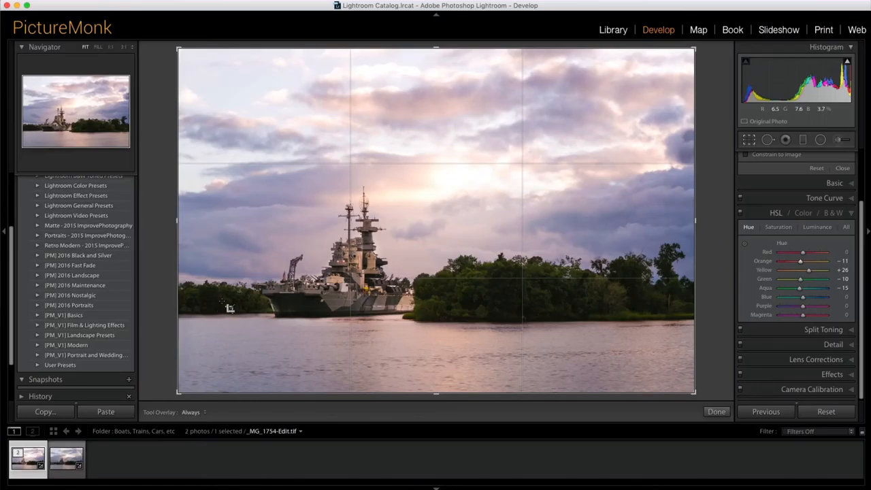
mouse_move(292, 307)
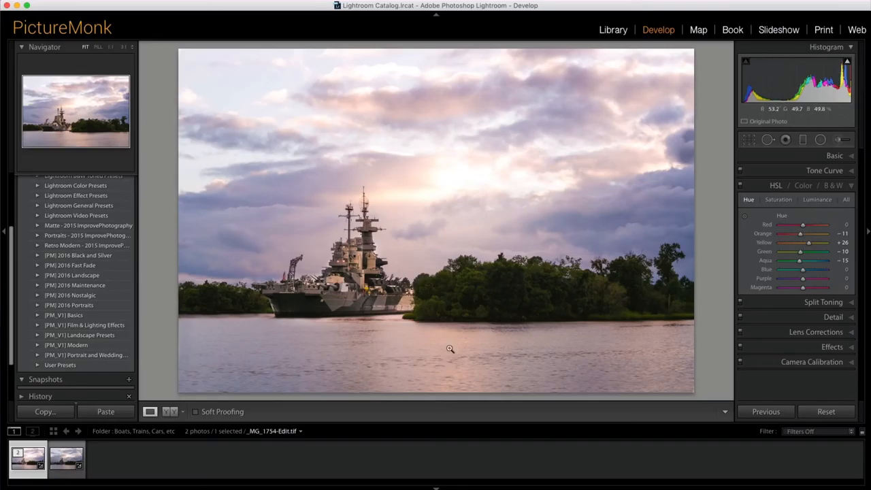
left_click(169, 411)
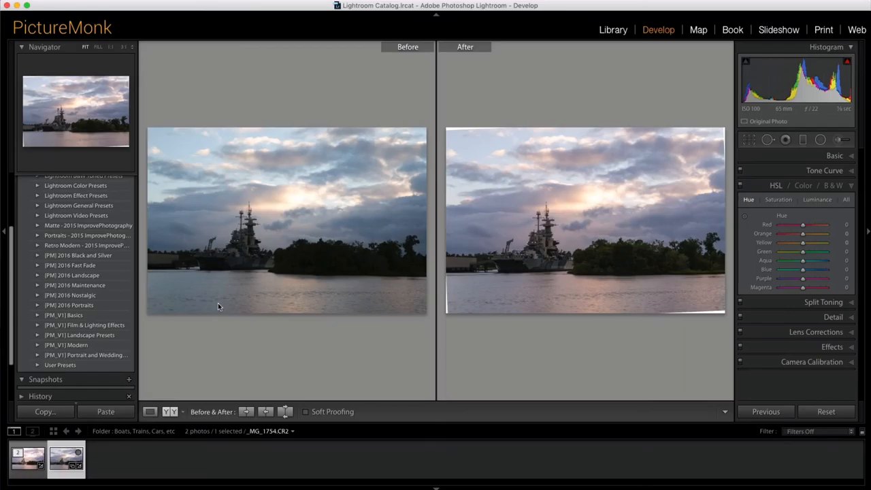
left_click(150, 411)
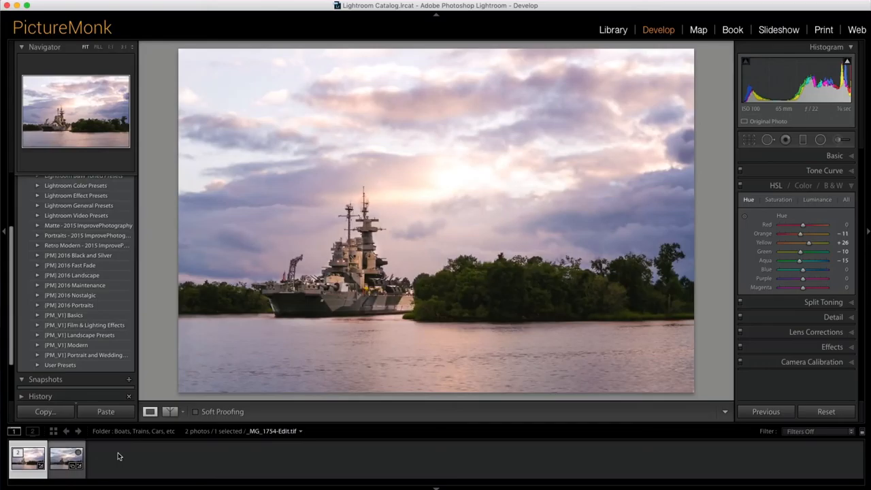